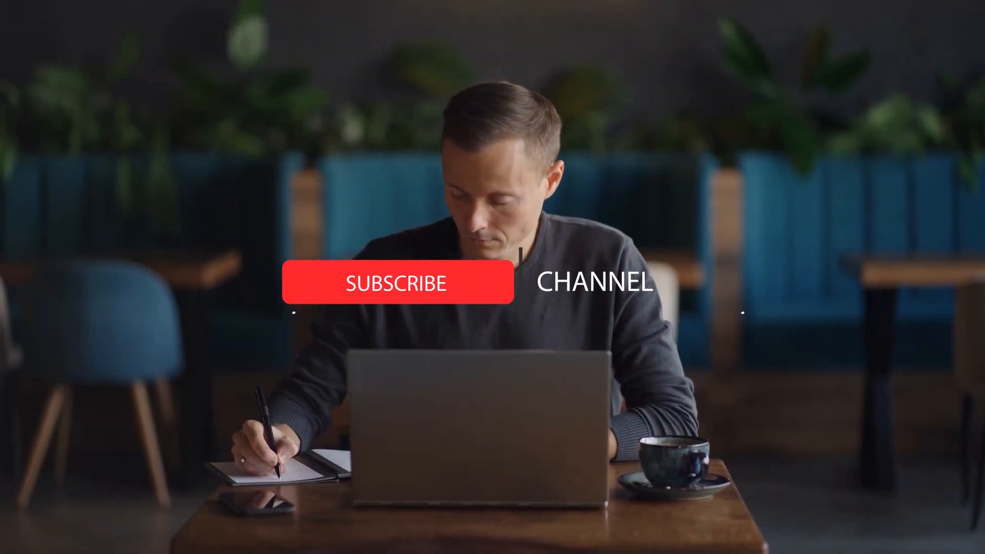
# Keep the outro playing as Subscribe becomes SUBSCRIBED beside the like and bell icons.
pyautogui.click(398, 283)
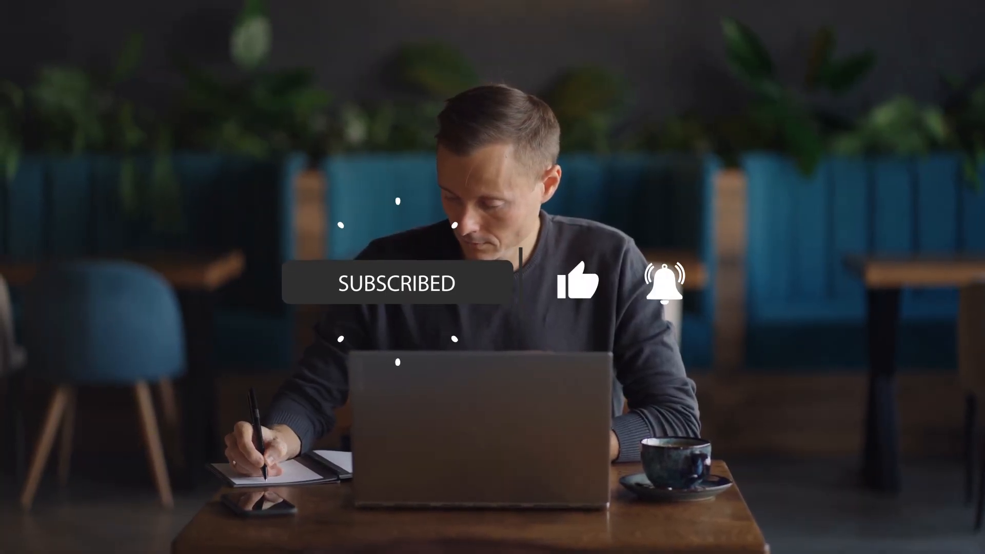